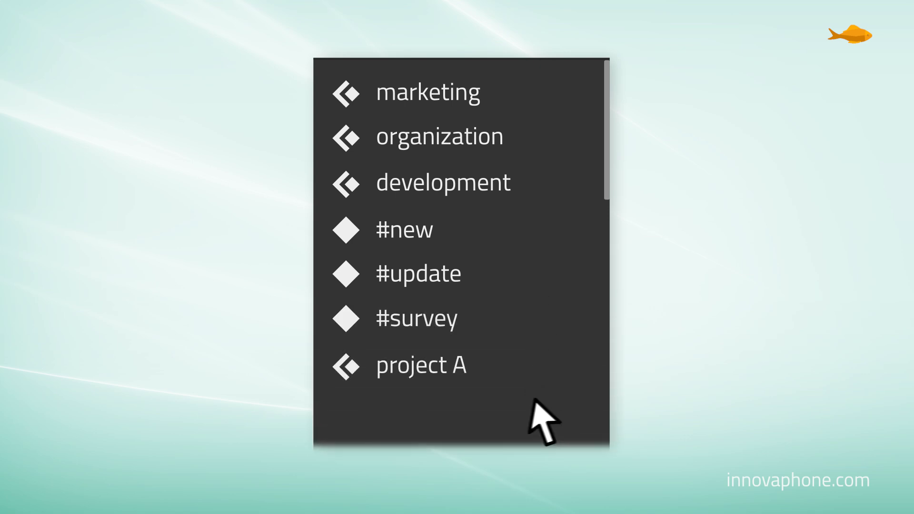
Step: Open the newly added project B channel with its empty discussion area
click(207, 328)
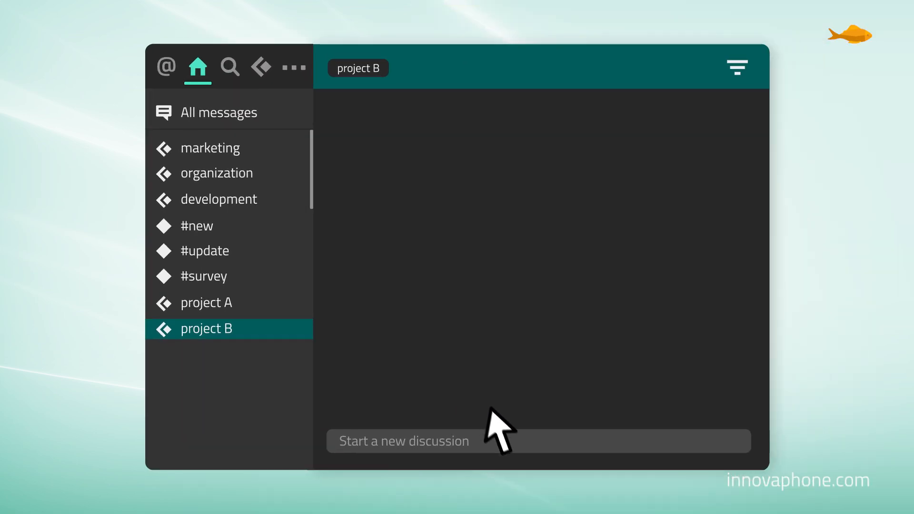
Step: Post the '#projectB #schedule' news message to the team
text(#projectB #schedule)
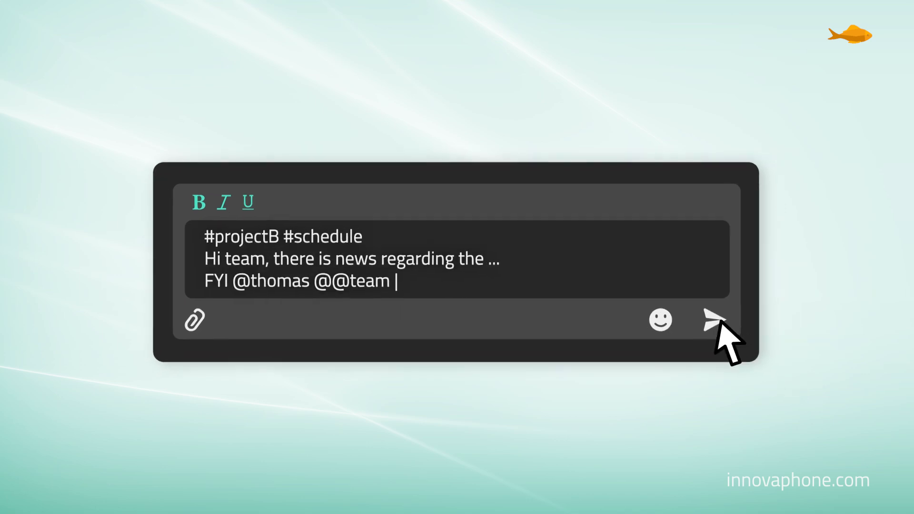
click(707, 320)
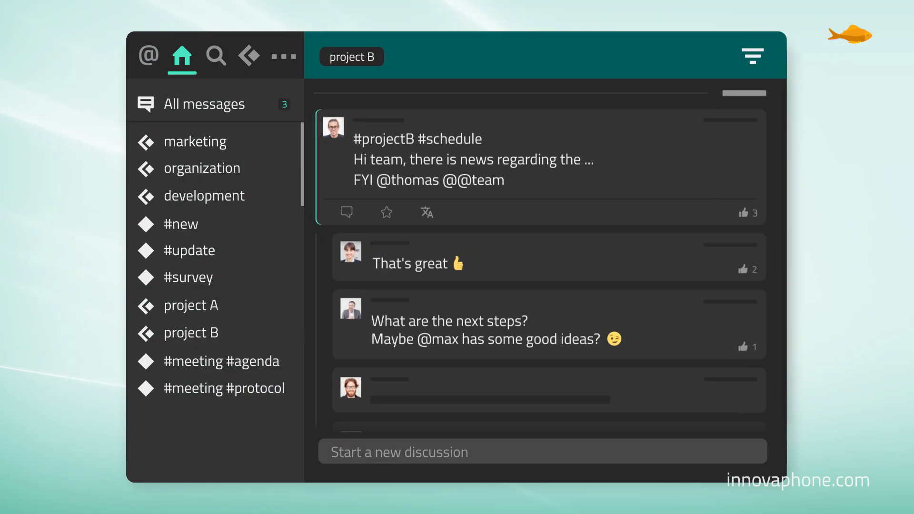
Step: Browse the project B discussions, then the #meeting #agenda and #meeting #protocol hashtag channels
click(195, 334)
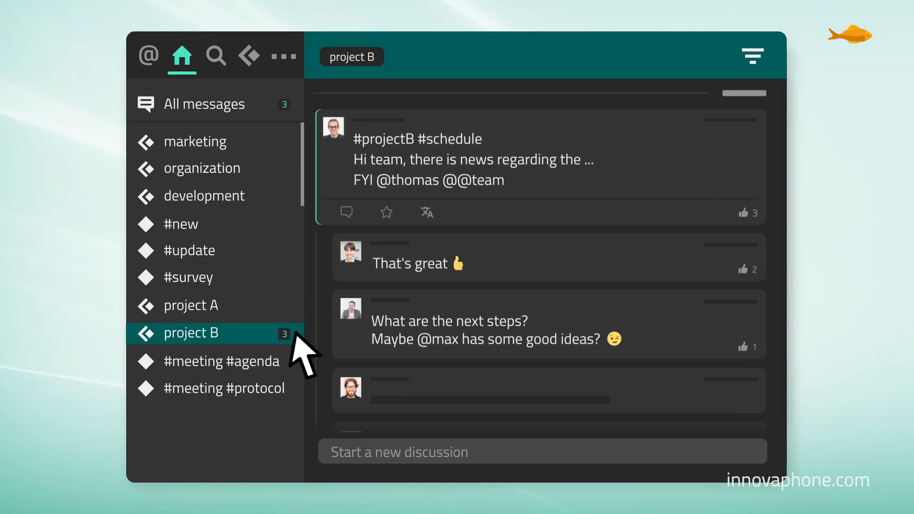
click(222, 361)
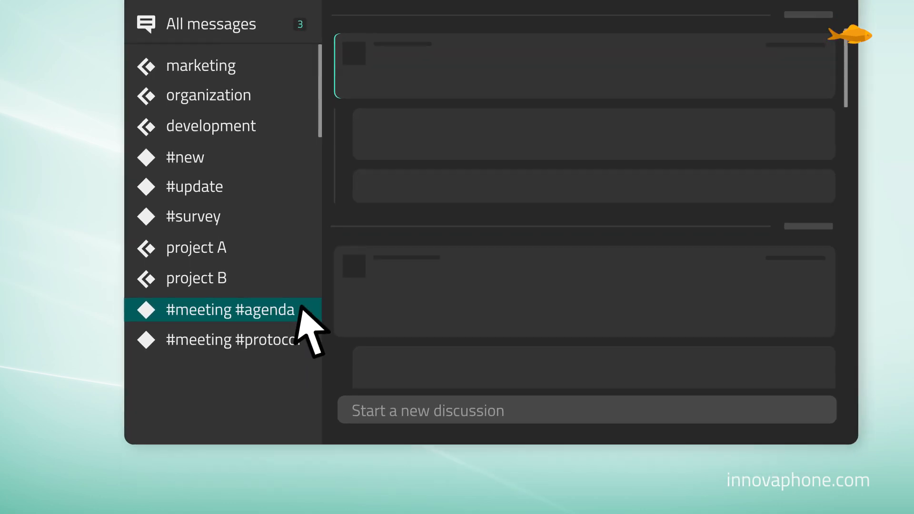
click(231, 339)
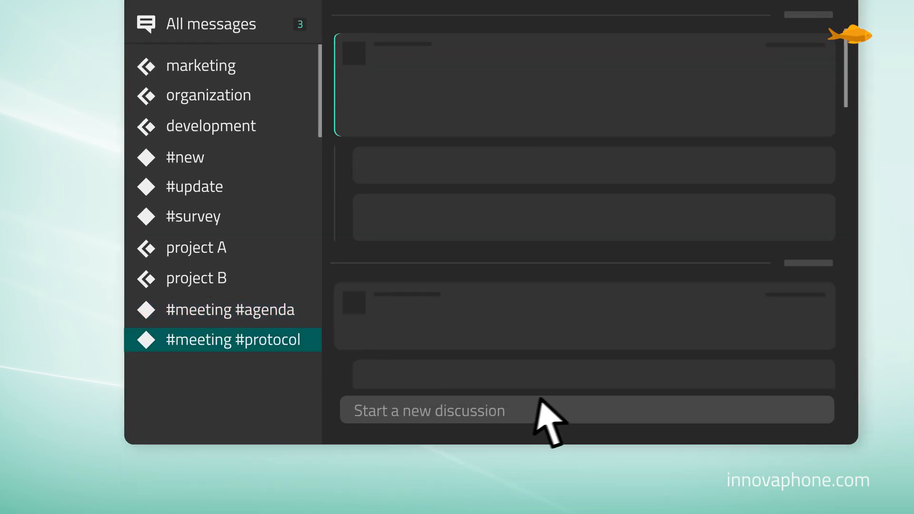